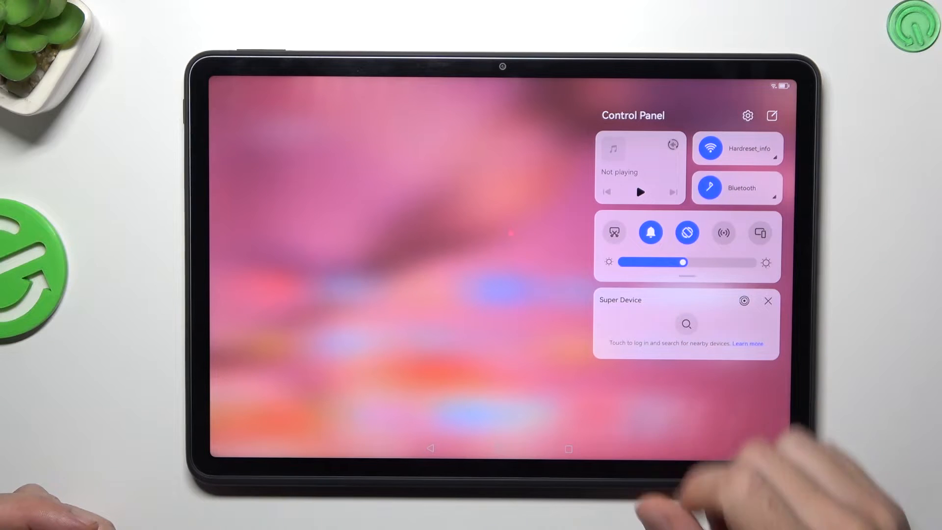
Dismiss the Control Panel to return to the home screen.
click(710, 187)
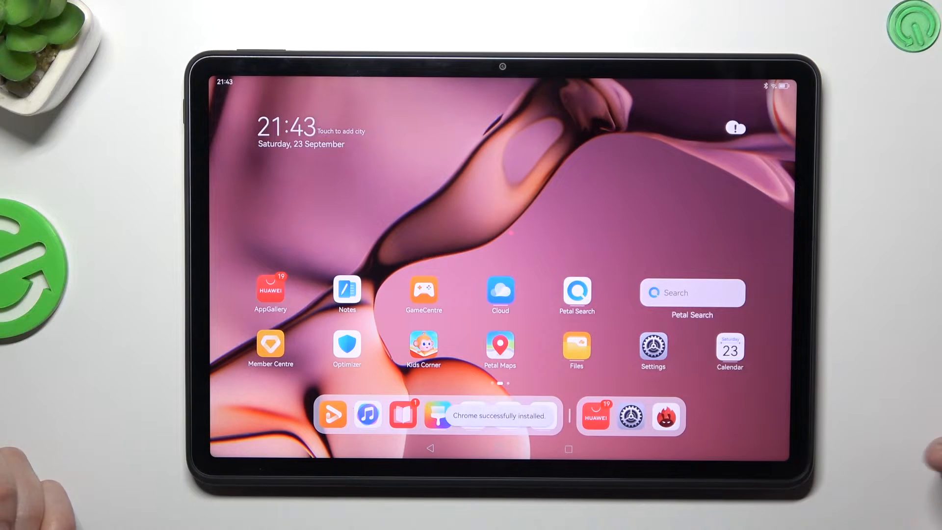
scroll(left, 3)
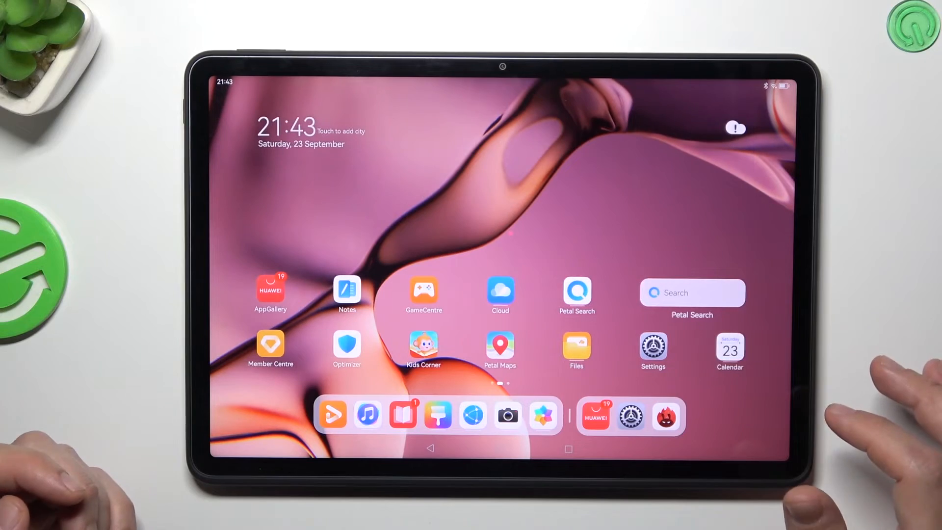
scroll(left, 3)
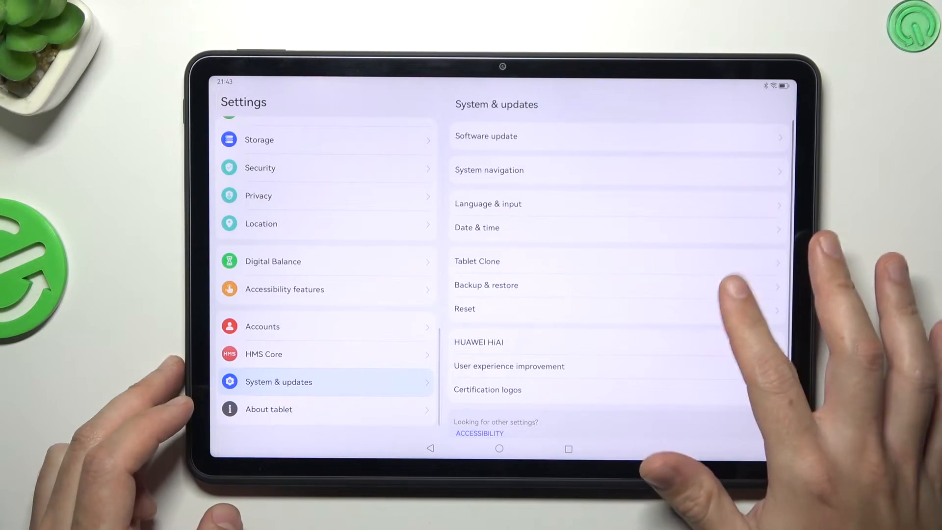
Check for software updates, then leave the Software update page.
click(486, 136)
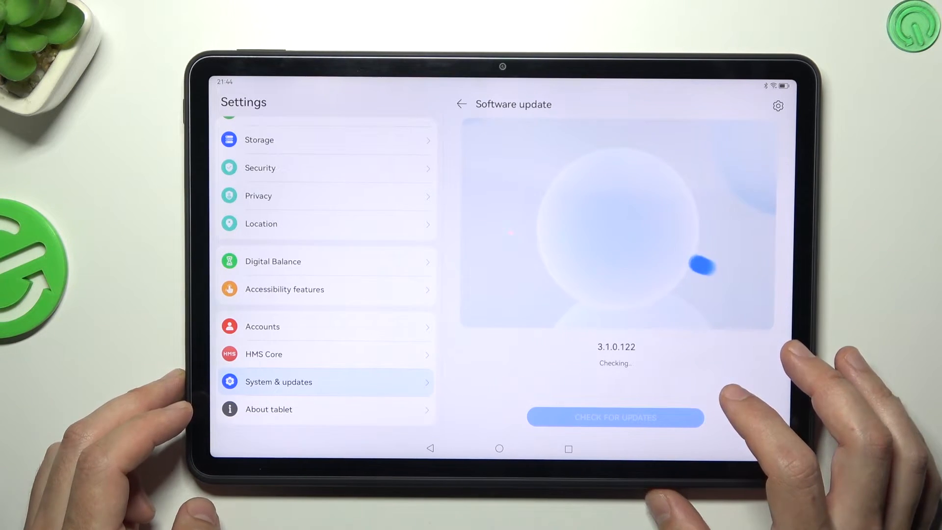
click(462, 104)
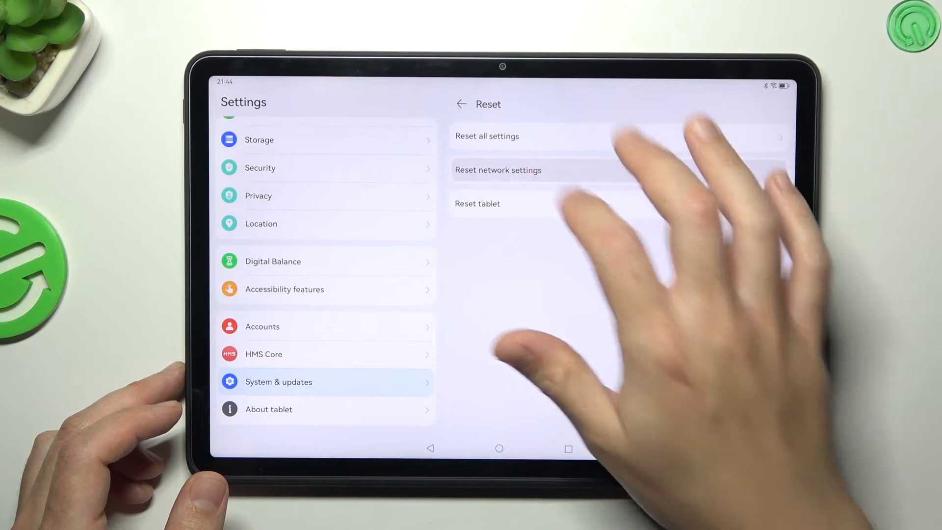
Reset all network settings, including Wi-Fi and Bluetooth, confirming the cannot-be-undone prompt.
click(497, 169)
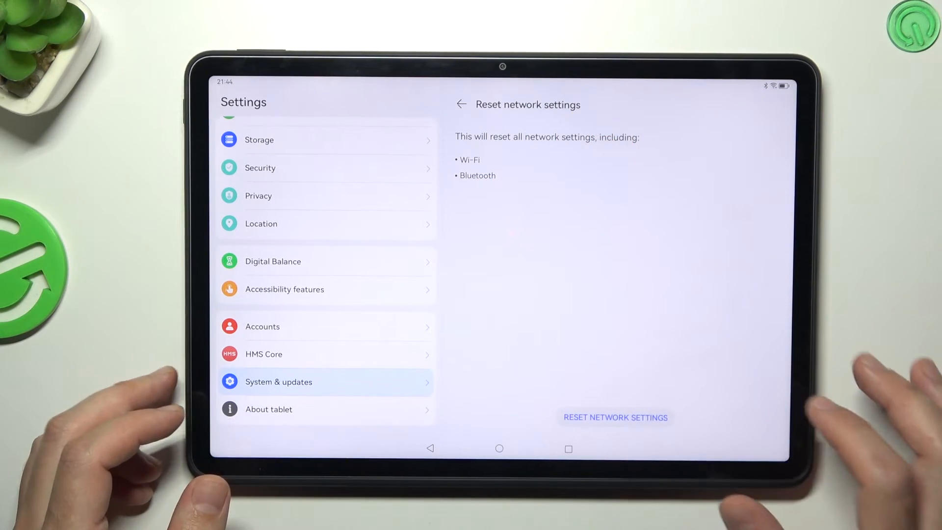
click(616, 418)
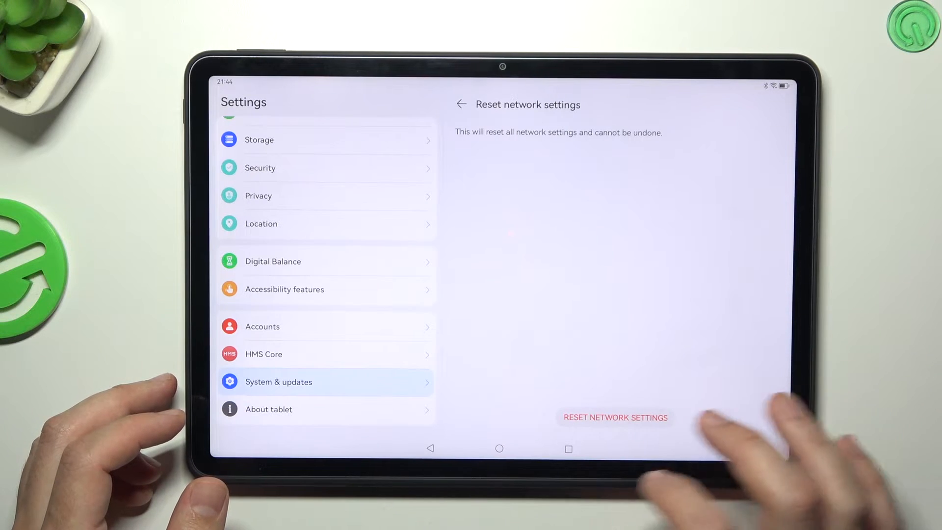
click(461, 104)
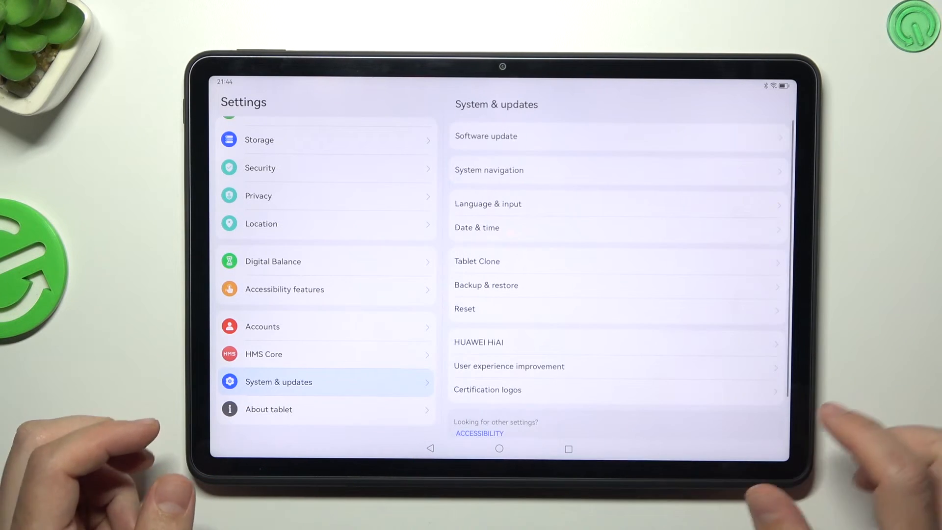